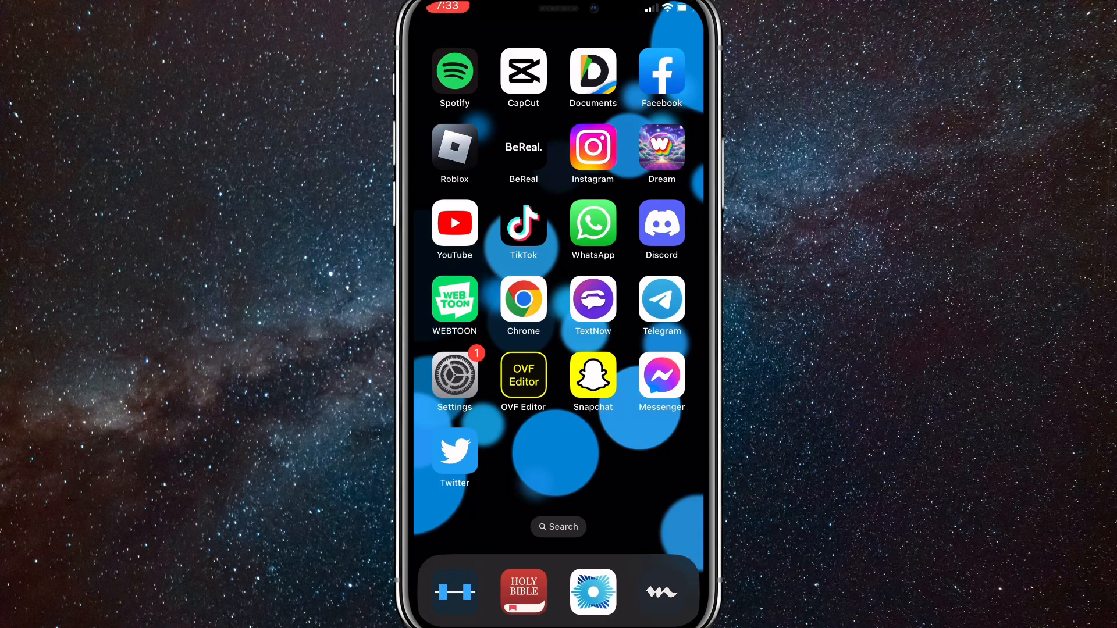
# Launch Instagram and go to the direct messages inbox
pyautogui.click(592, 148)
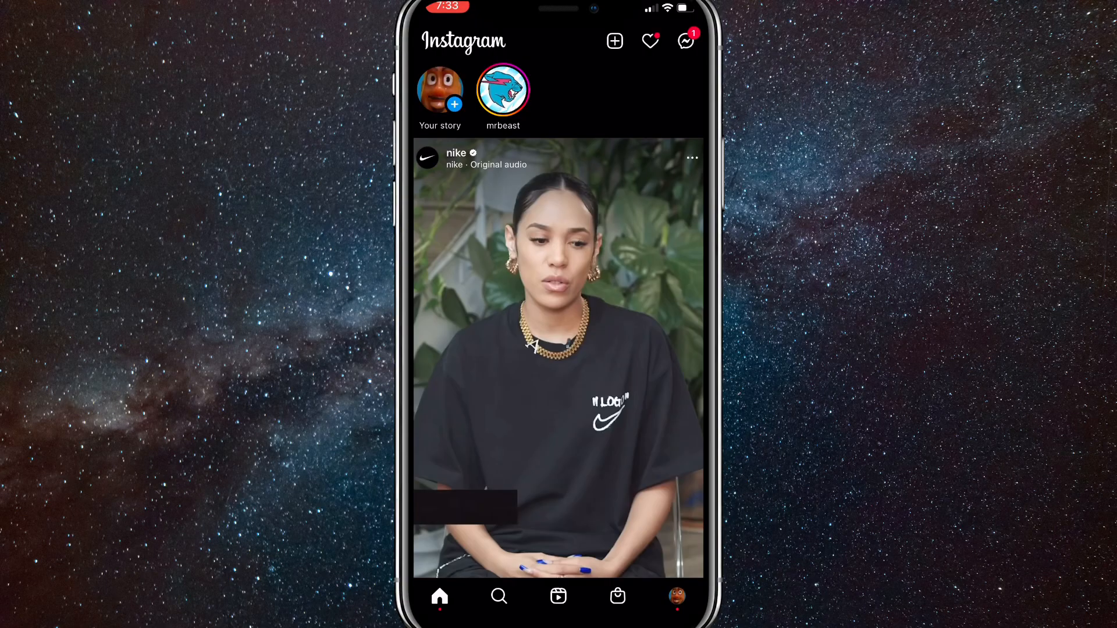
pyautogui.click(685, 41)
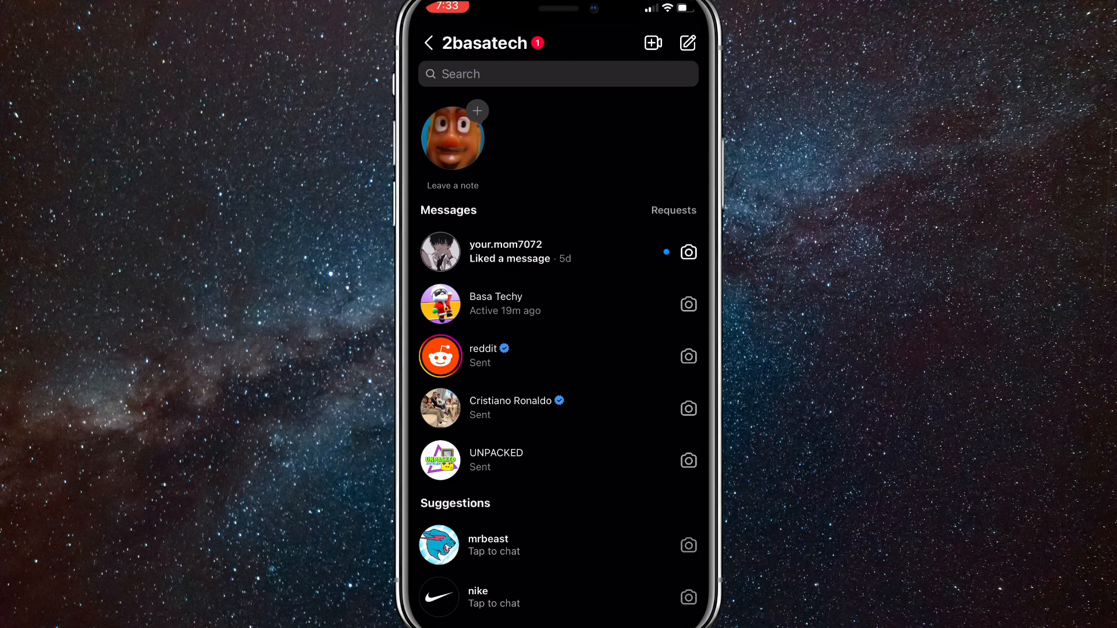
# Share a new note reading 'Hi' from the profile bubble in the inbox
pyautogui.click(452, 138)
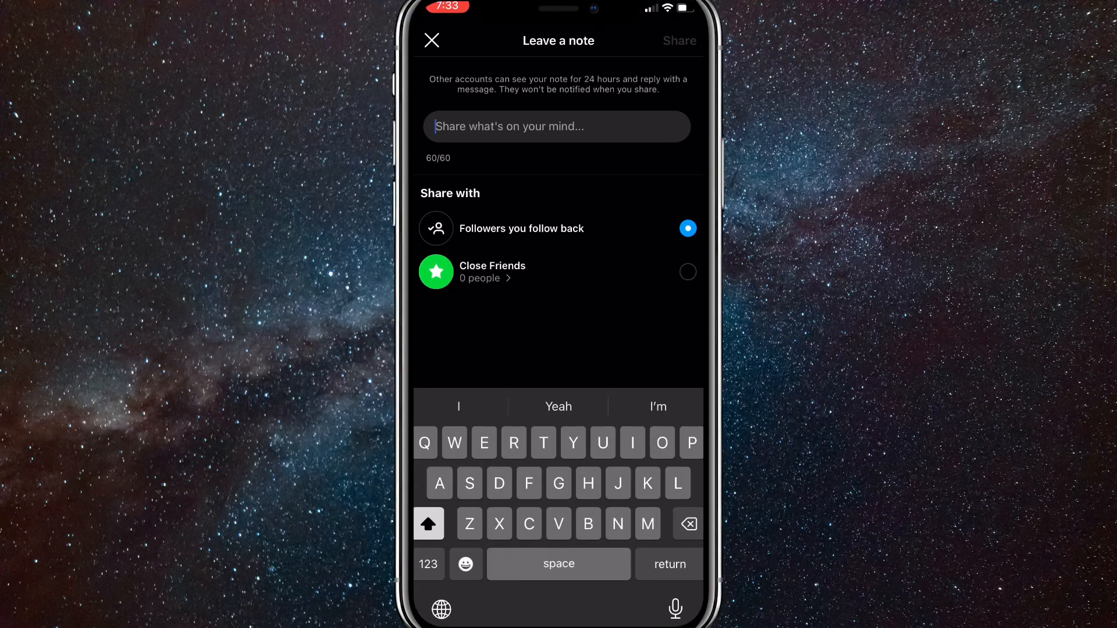
pyautogui.write('Hi')
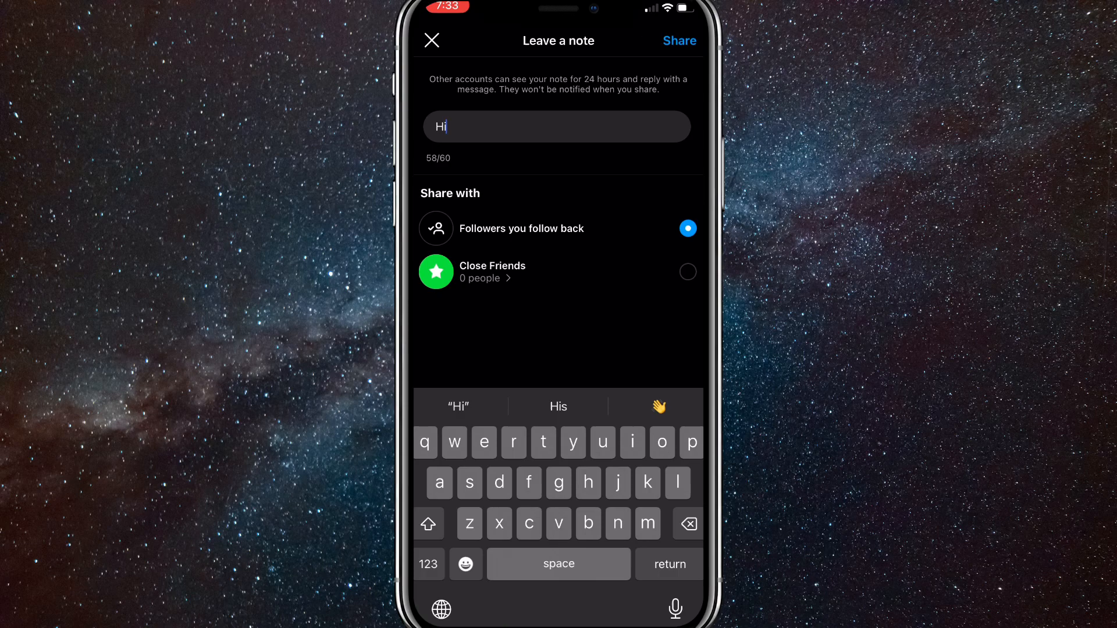
pyautogui.click(680, 39)
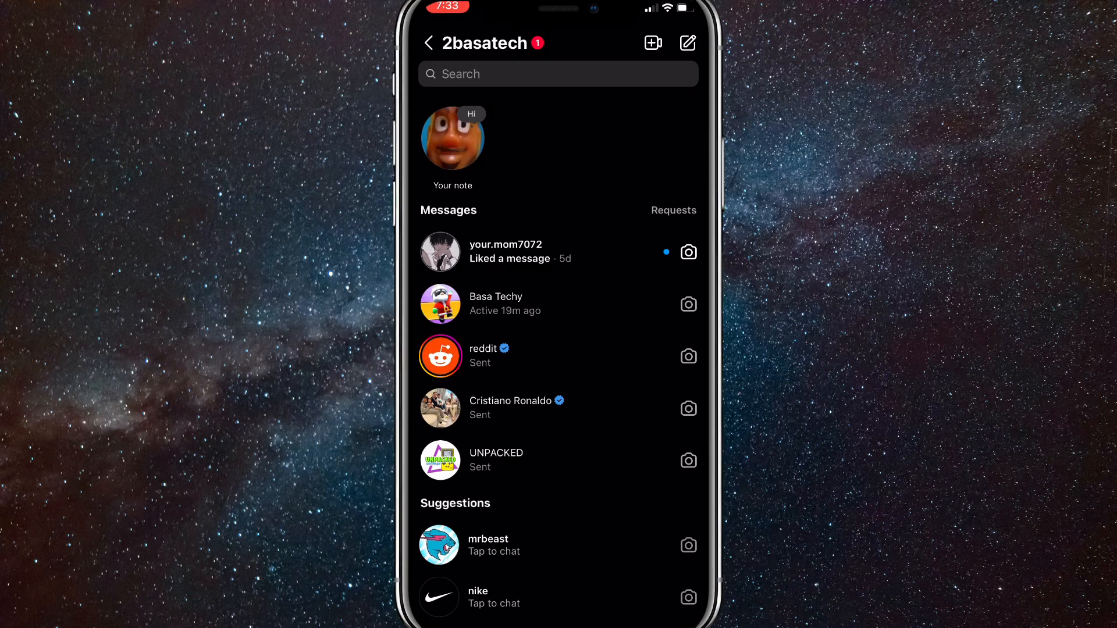
# Go back to the feed, then reach Settings via the profile page's menu
pyautogui.click(431, 44)
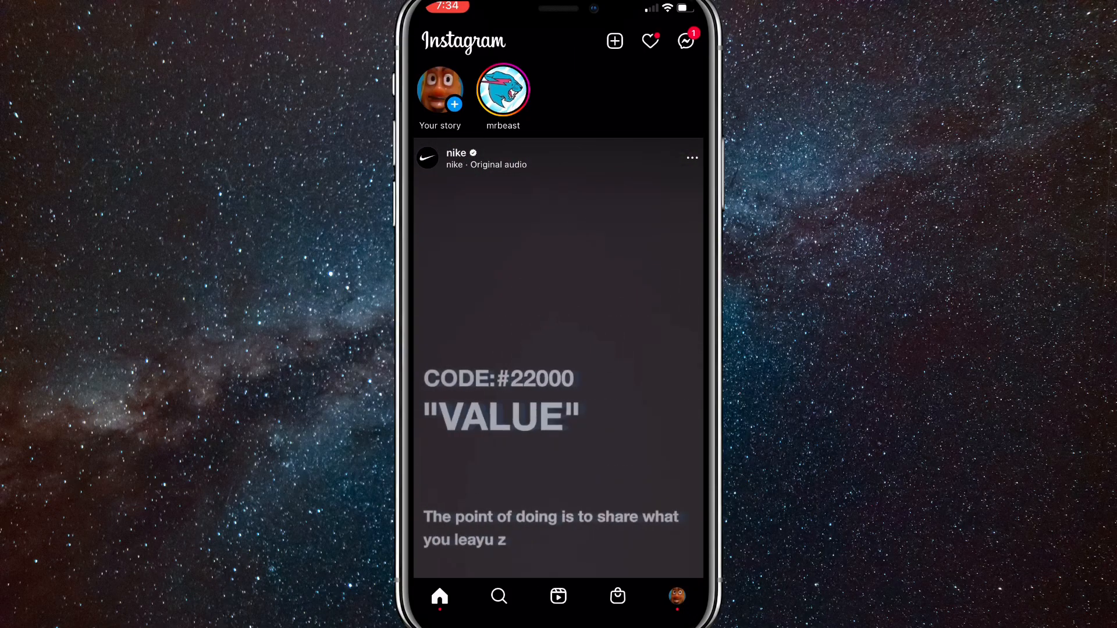
pyautogui.click(677, 596)
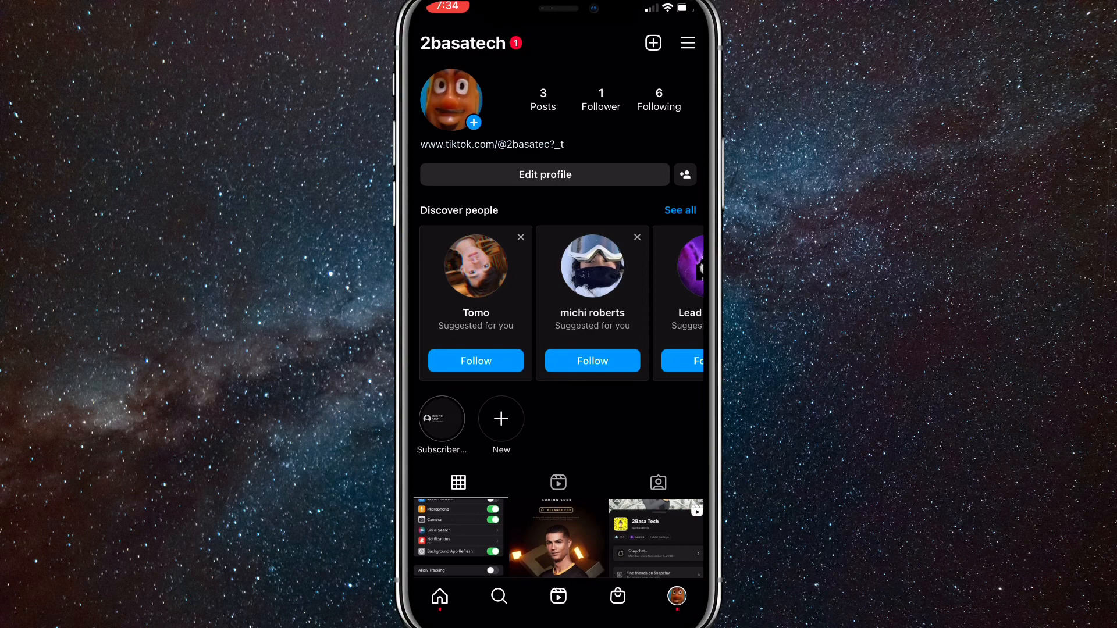
pyautogui.click(688, 41)
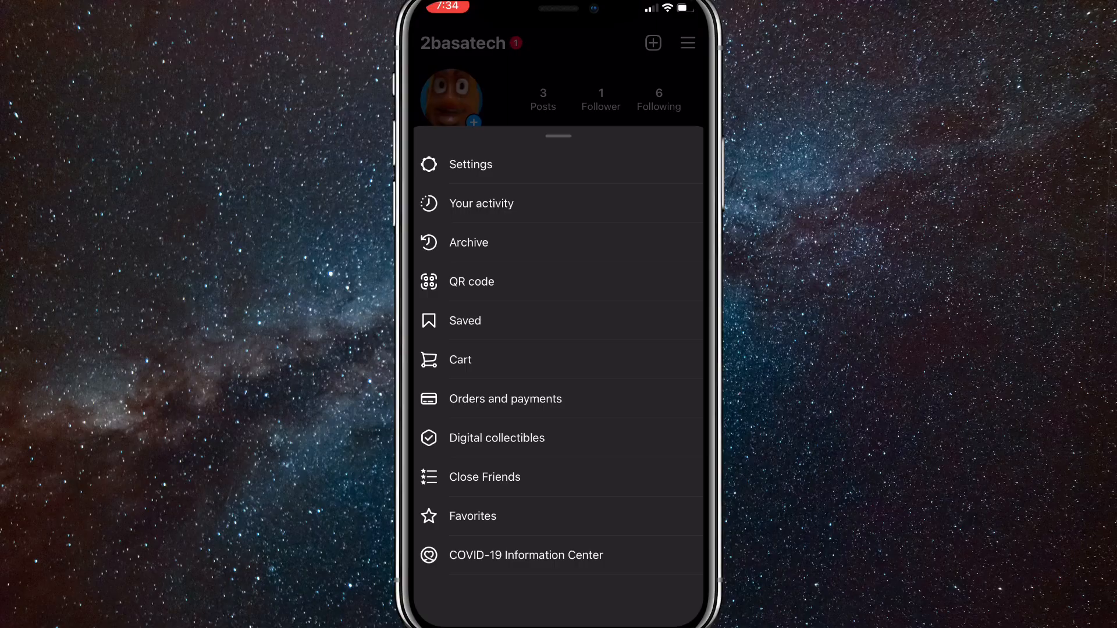
pyautogui.click(470, 166)
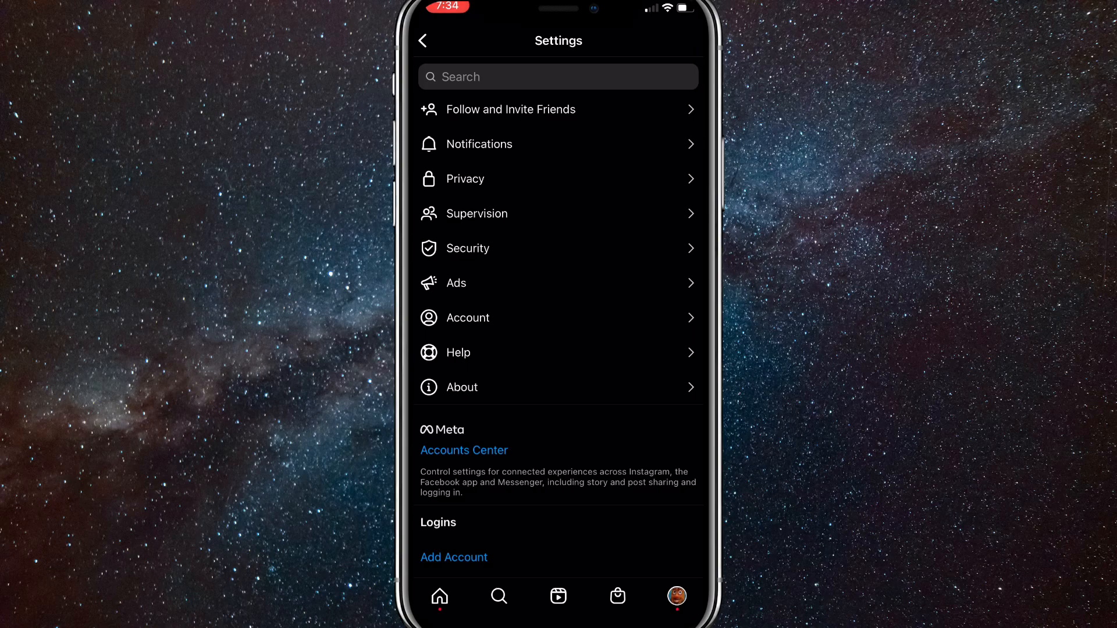
# In Privacy, check Activity Status with both Show Activity Status options switched on
pyautogui.click(465, 180)
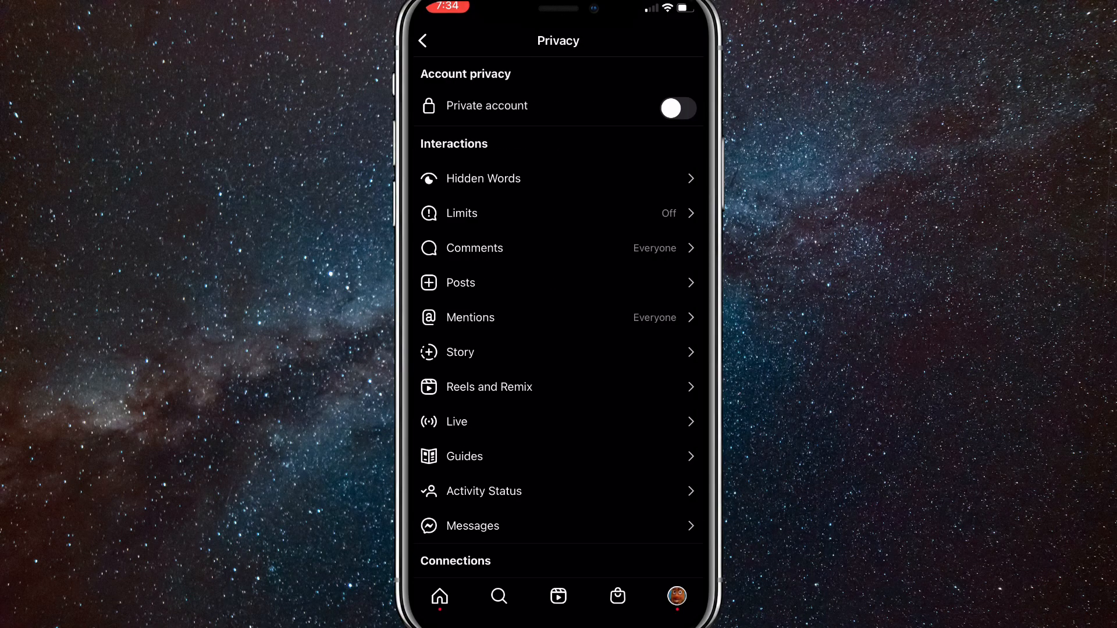
pyautogui.scroll(-3)
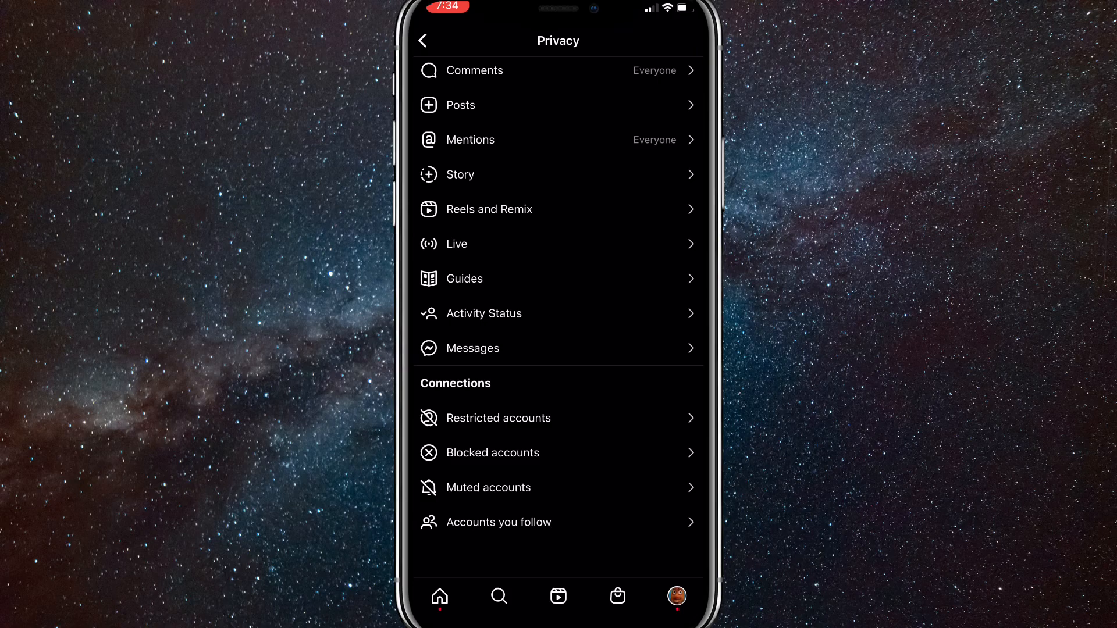
pyautogui.click(484, 314)
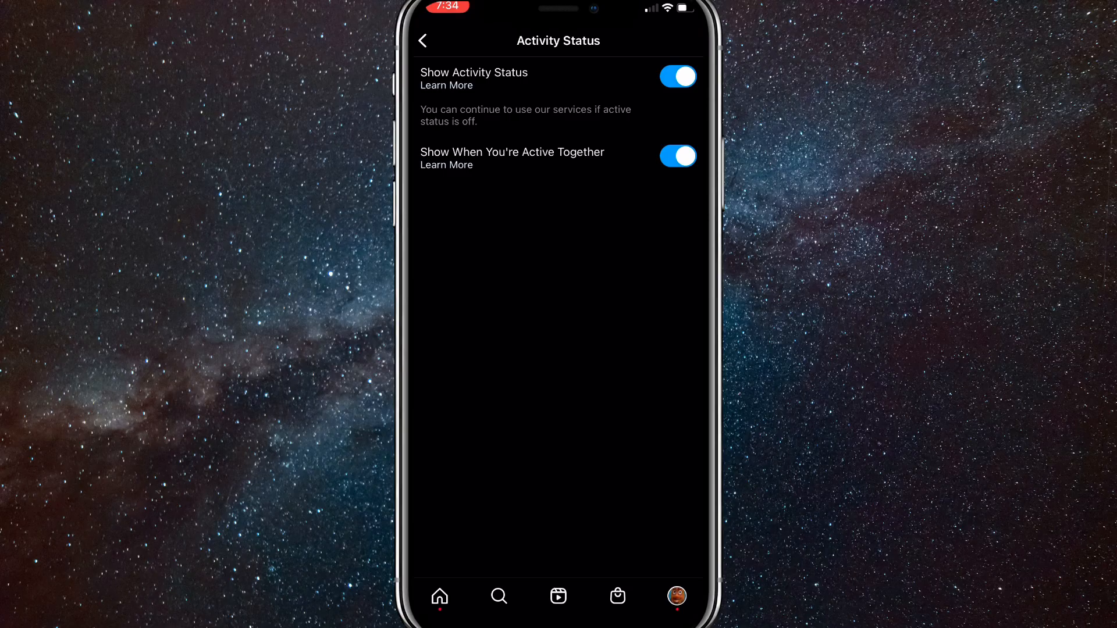
pyautogui.click(425, 40)
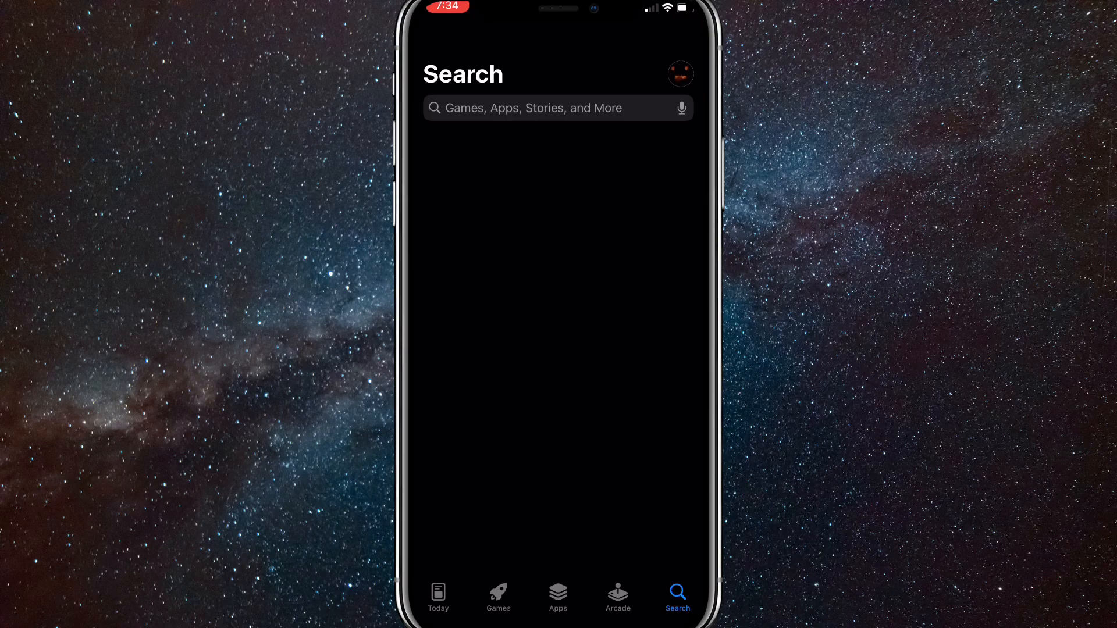
# Search the App Store for 'instagram' and view Instagram's store listing
pyautogui.click(535, 109)
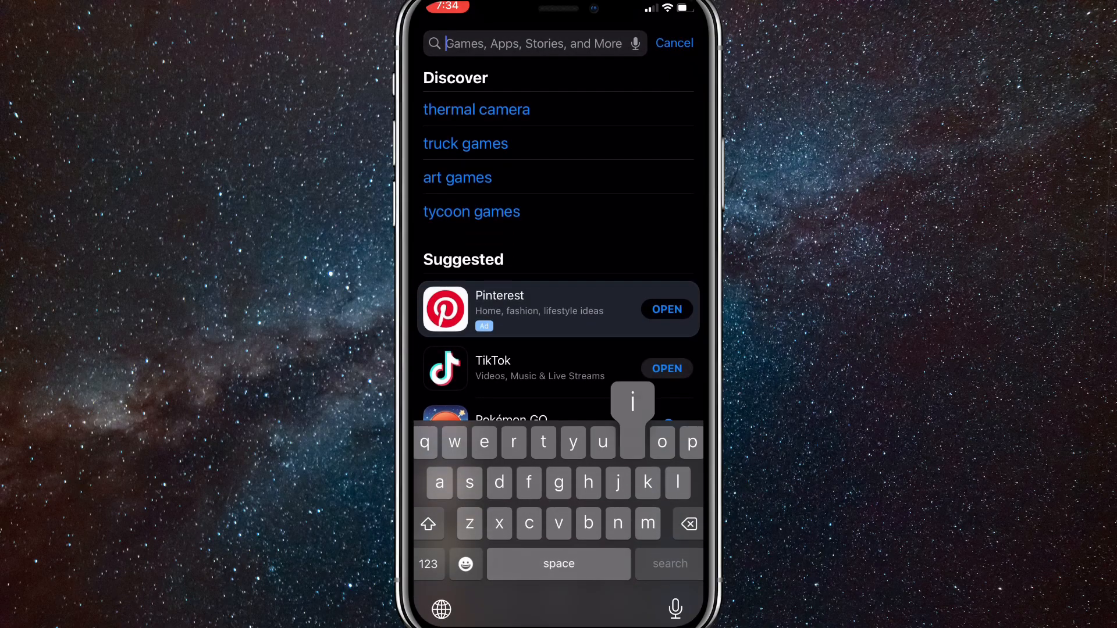
pyautogui.write('instagram')
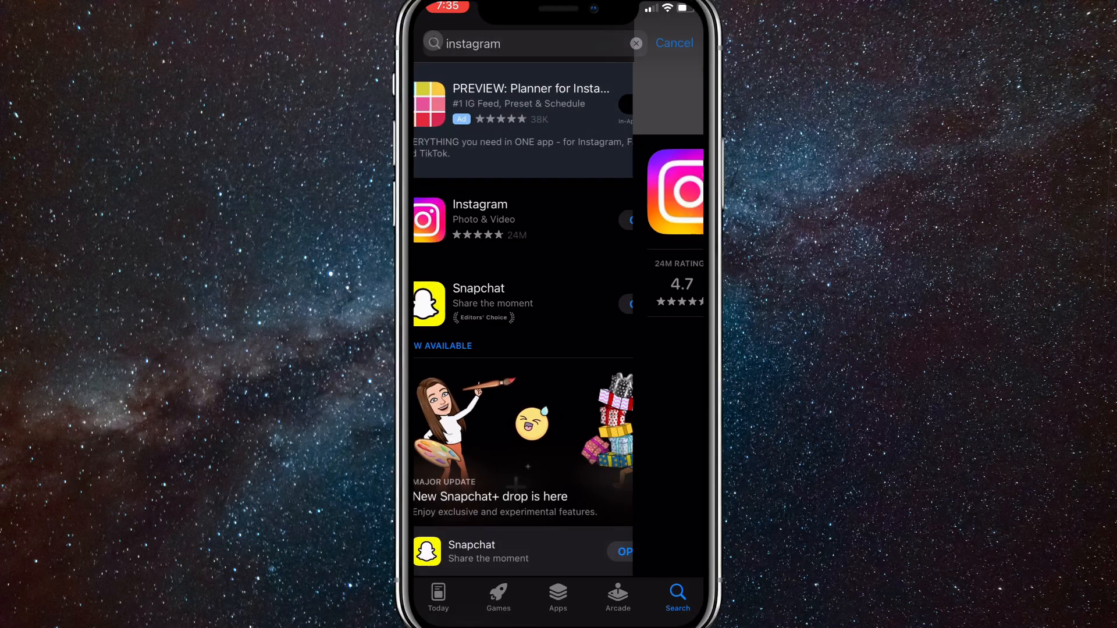
pyautogui.click(480, 219)
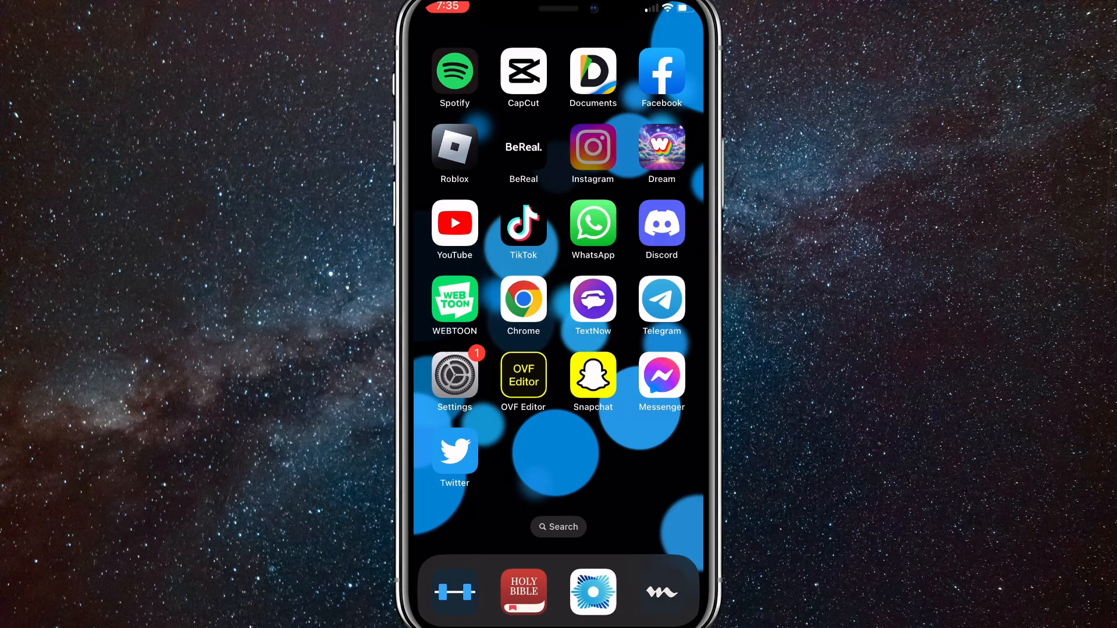
# Reopen Instagram from the Home Screen to the account's profile page
pyautogui.click(593, 153)
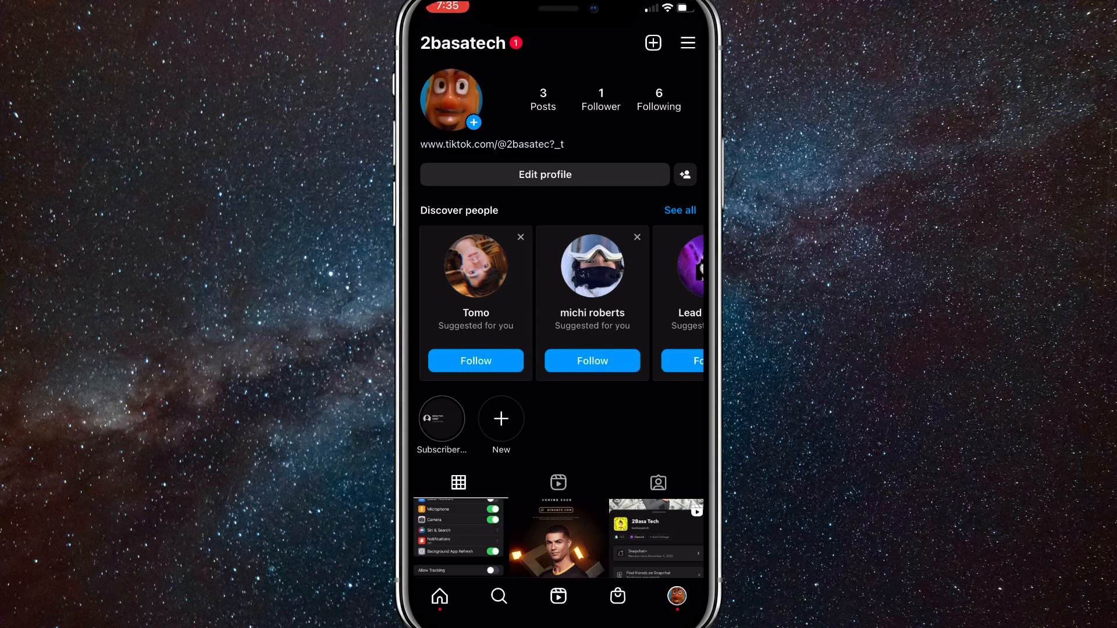
# From the profile menu, enter Settings and scroll down to the Help section
pyautogui.click(687, 41)
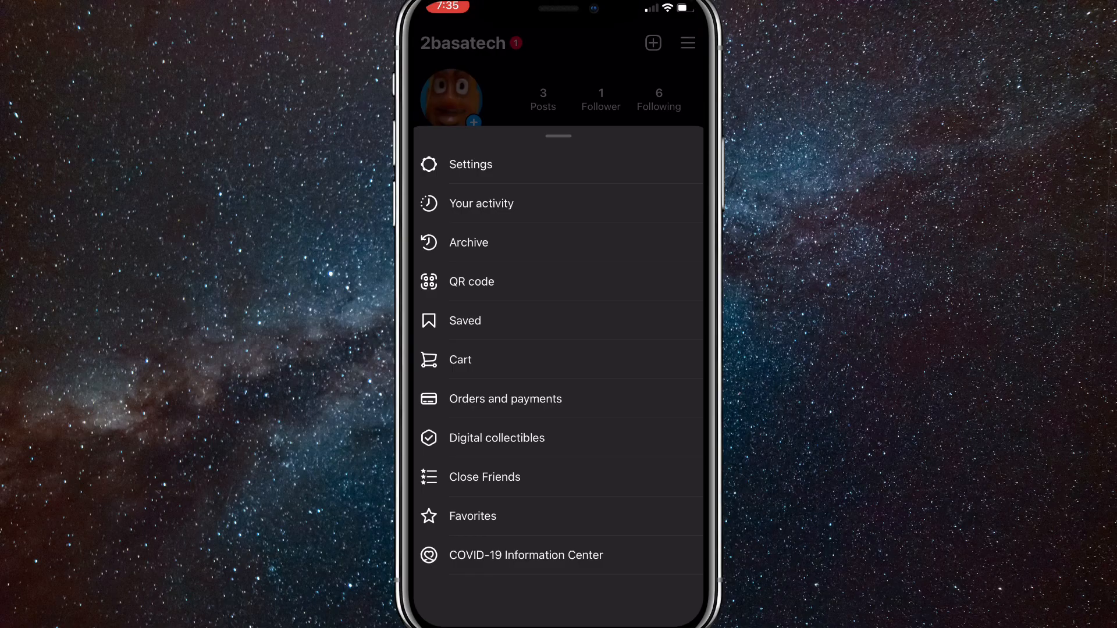
pyautogui.click(470, 166)
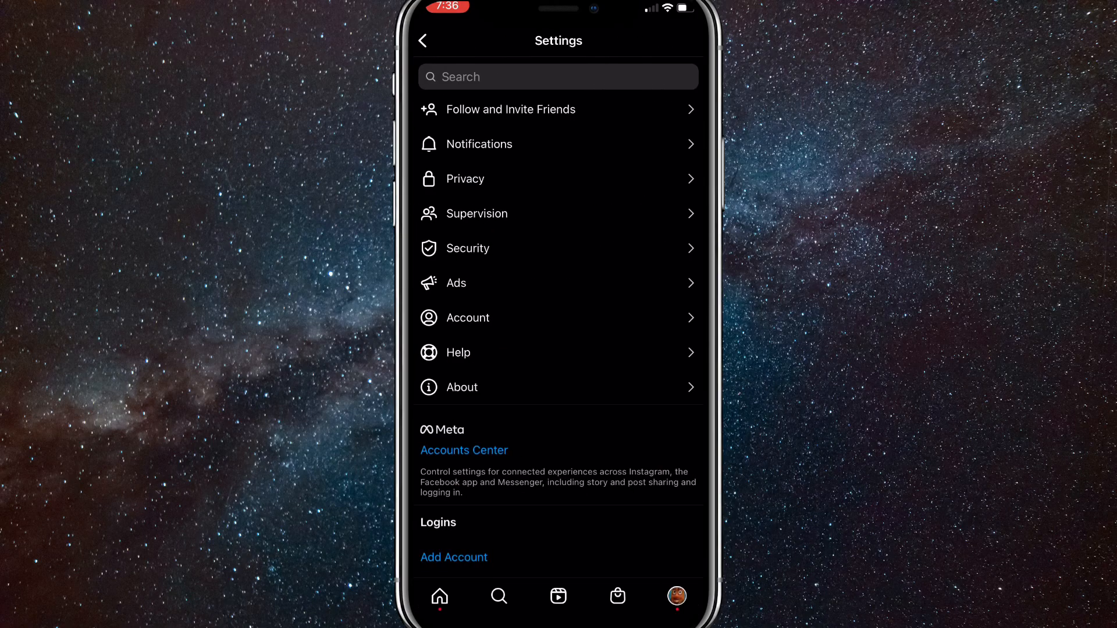
pyautogui.scroll(-3)
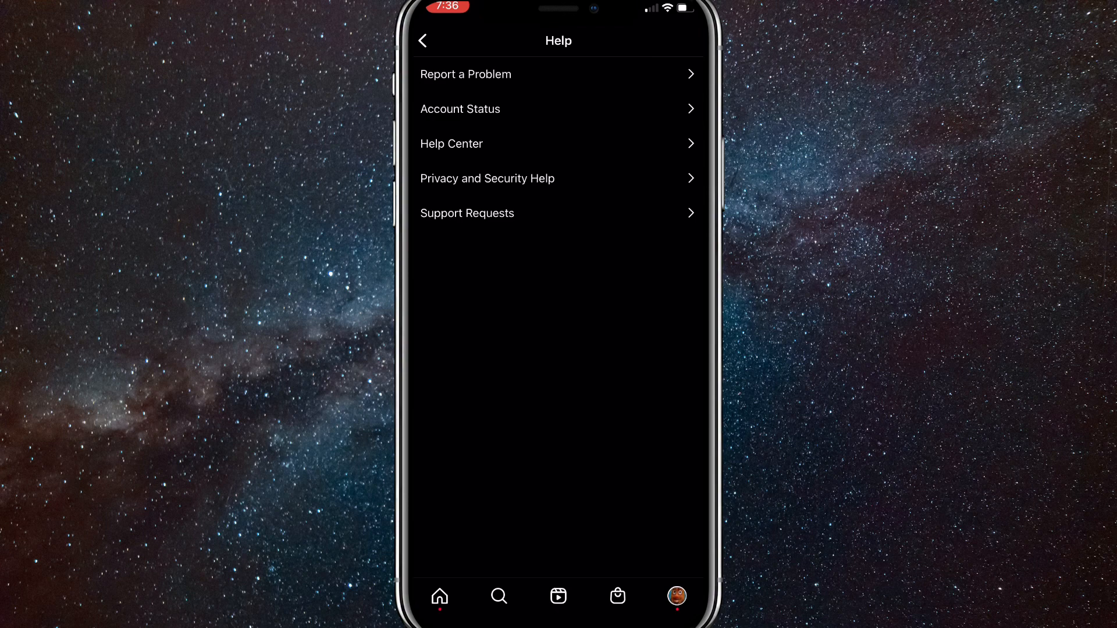
# Begin Report a Problem and continue past the diagnostics logs screen to the description form
pyautogui.click(466, 75)
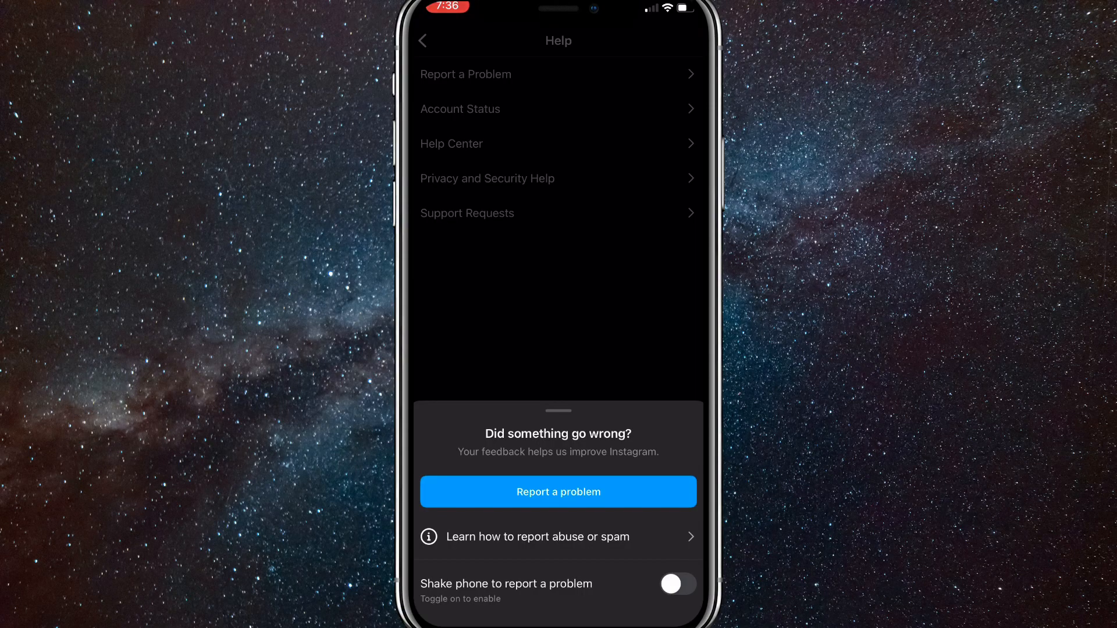
pyautogui.click(558, 491)
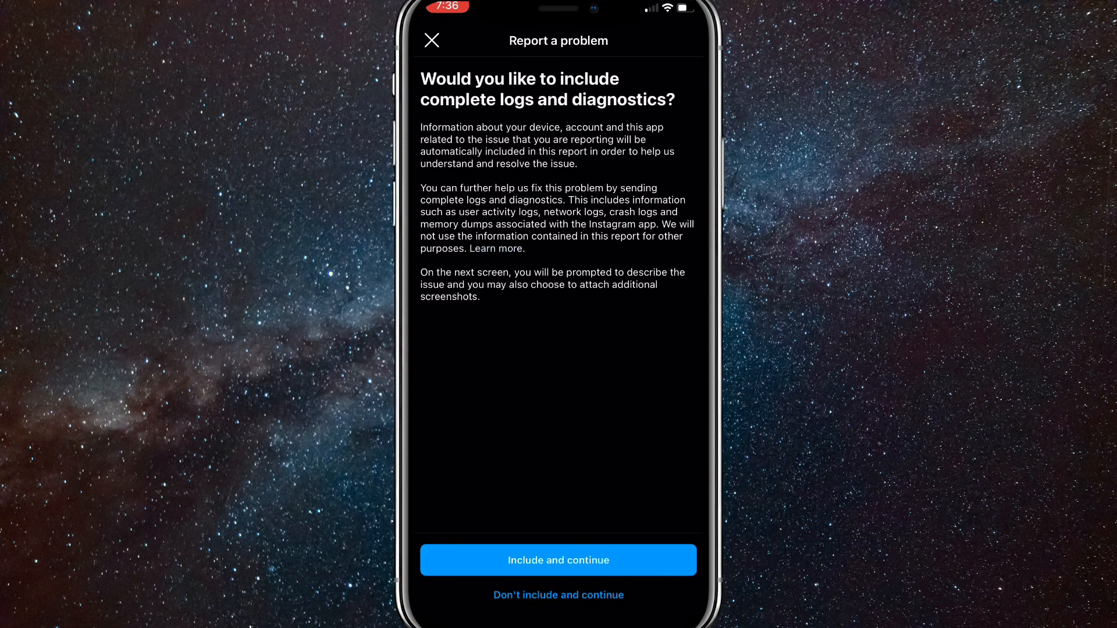
pyautogui.click(558, 559)
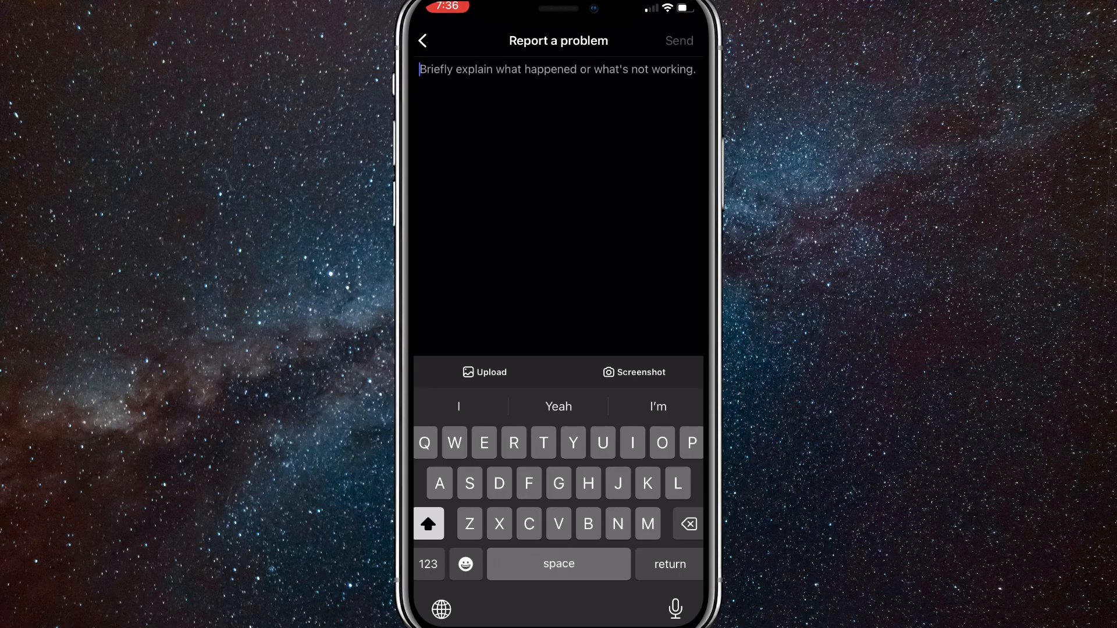
# Send the report 'Hello Instagram, I cannot see the notes feature on my Instagram account. Please help'
pyautogui.write('Hello Instagram, I cannot see the notes feature on my Instagram account. Please help me get this feature as soon as possible. Thank you Instagram team.')
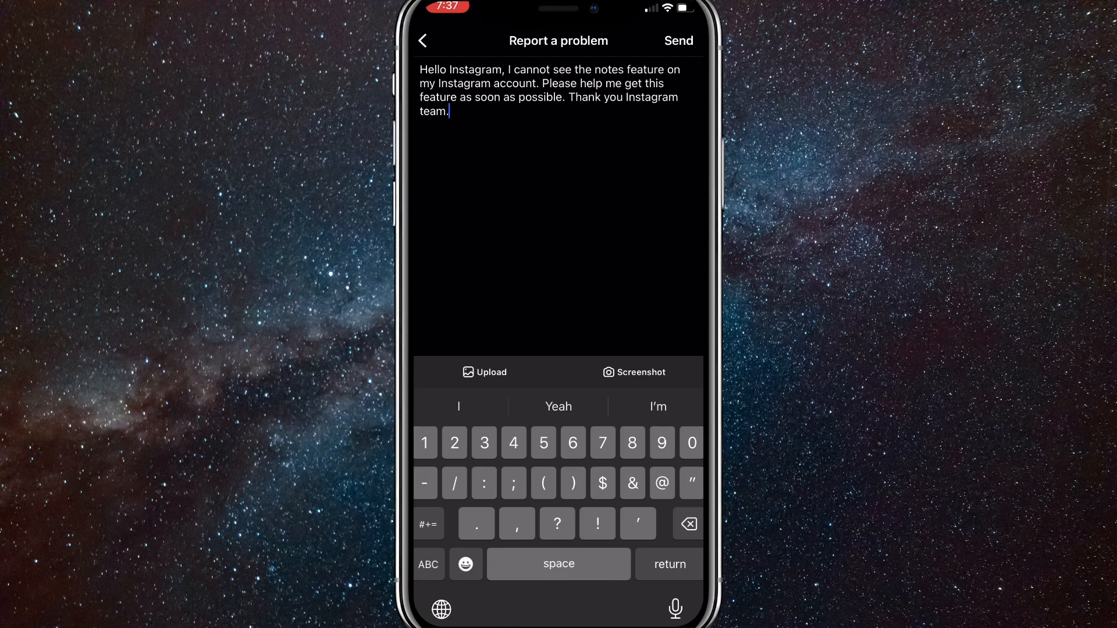
pyautogui.click(680, 40)
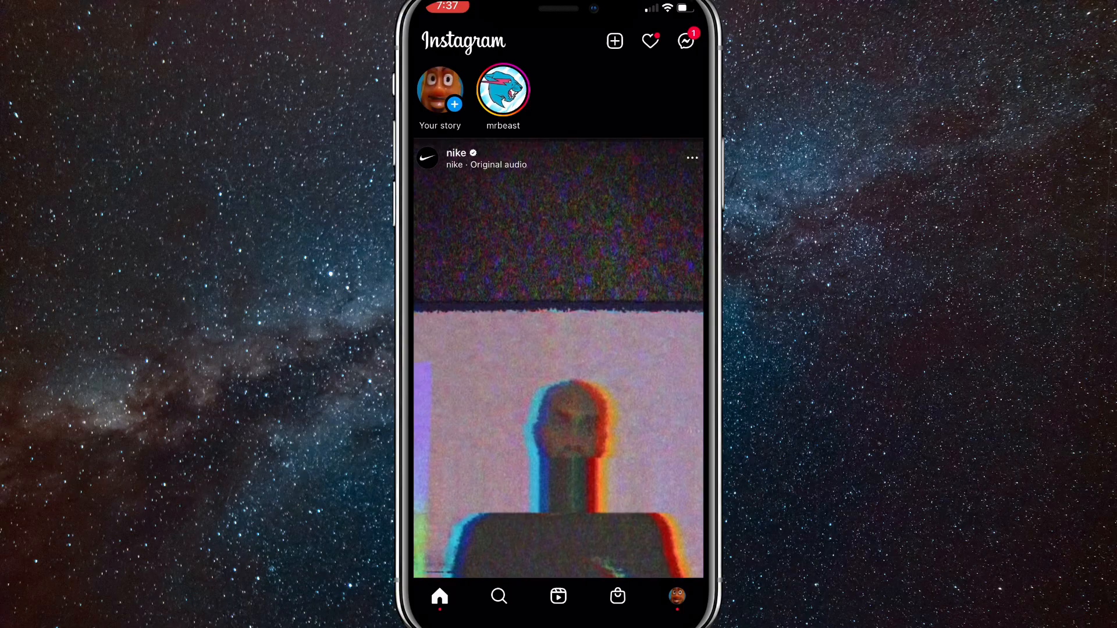
# Return to the direct messages inbox where the 'Hi' note still shows
pyautogui.click(686, 39)
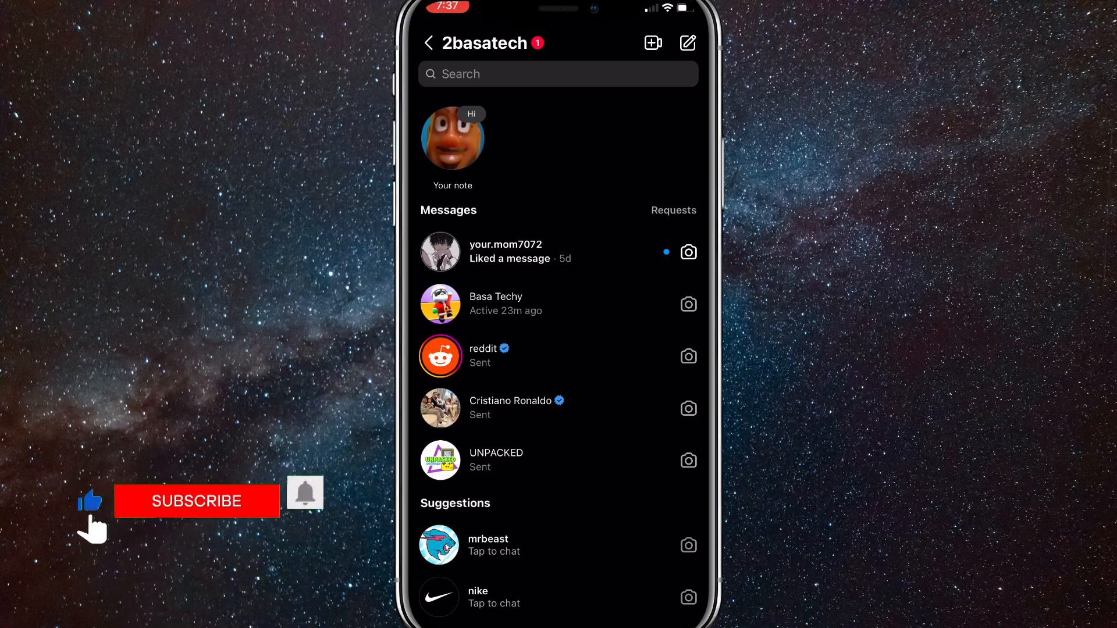
pyautogui.click(196, 500)
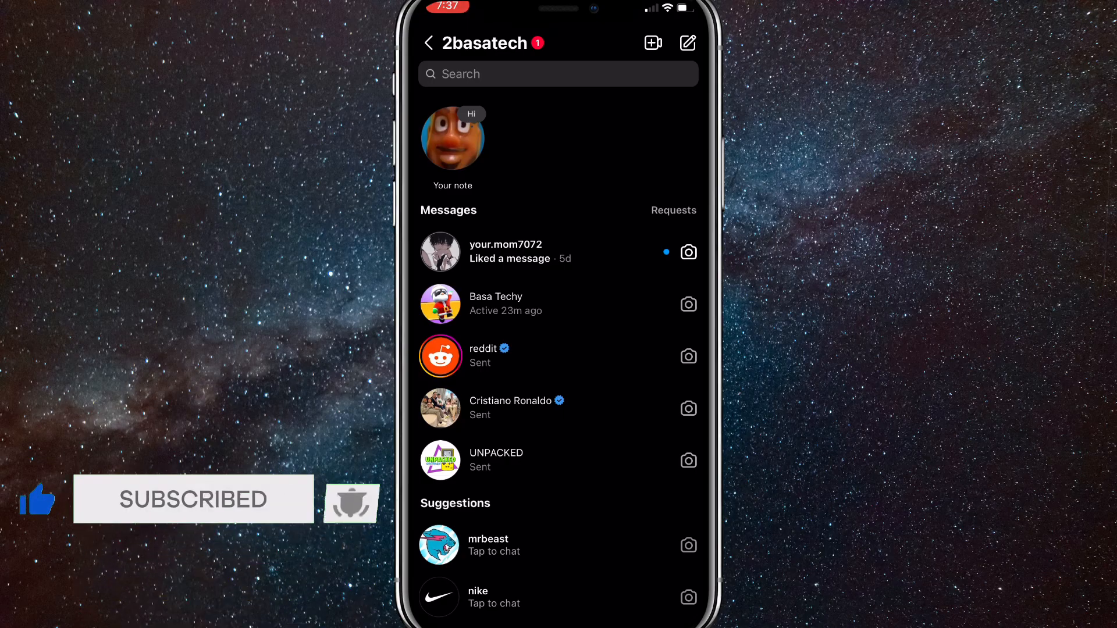